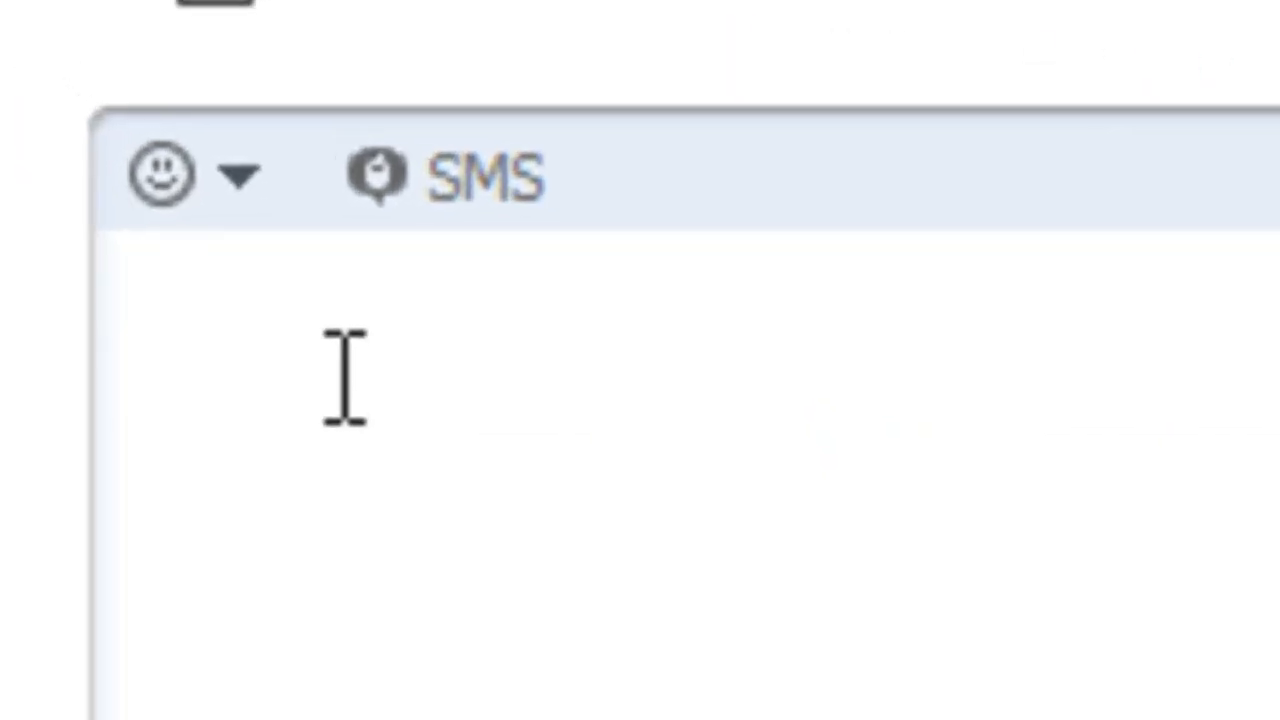
Step: Enter the command "/get guidelines" into the chat message box without sending it
{"action": "type", "text": "/"}
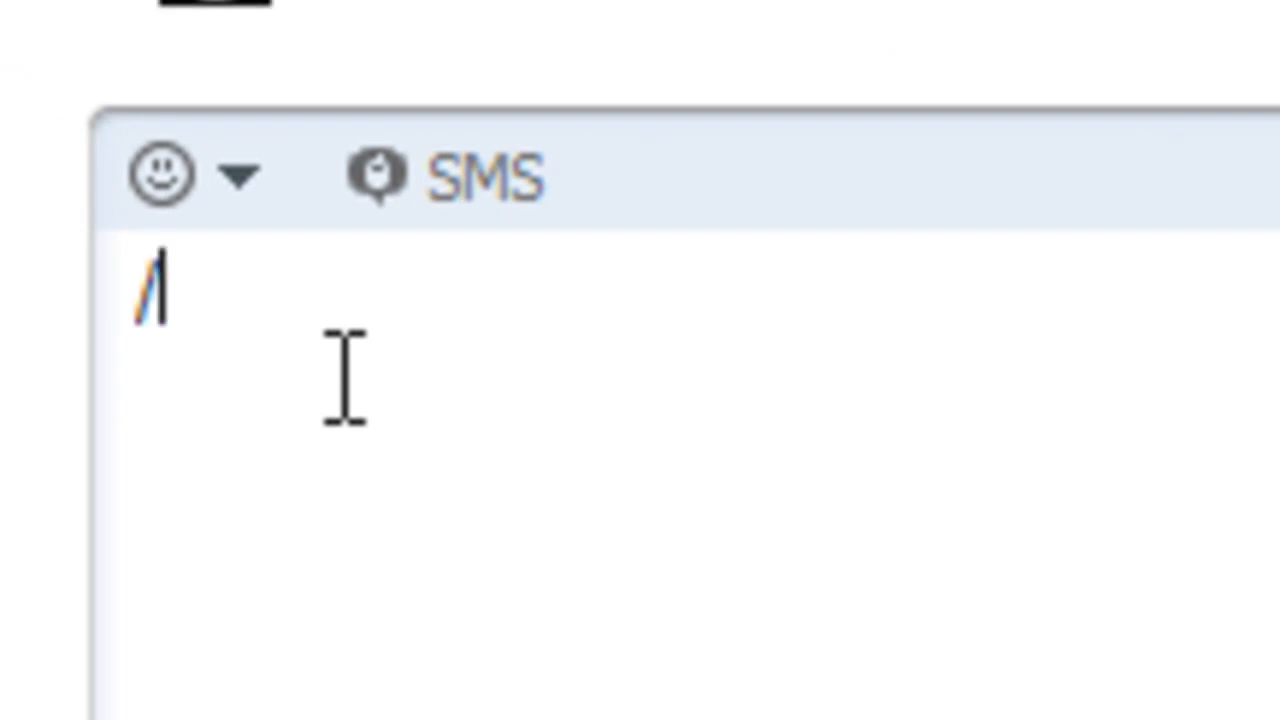
{"action": "type", "text": "get"}
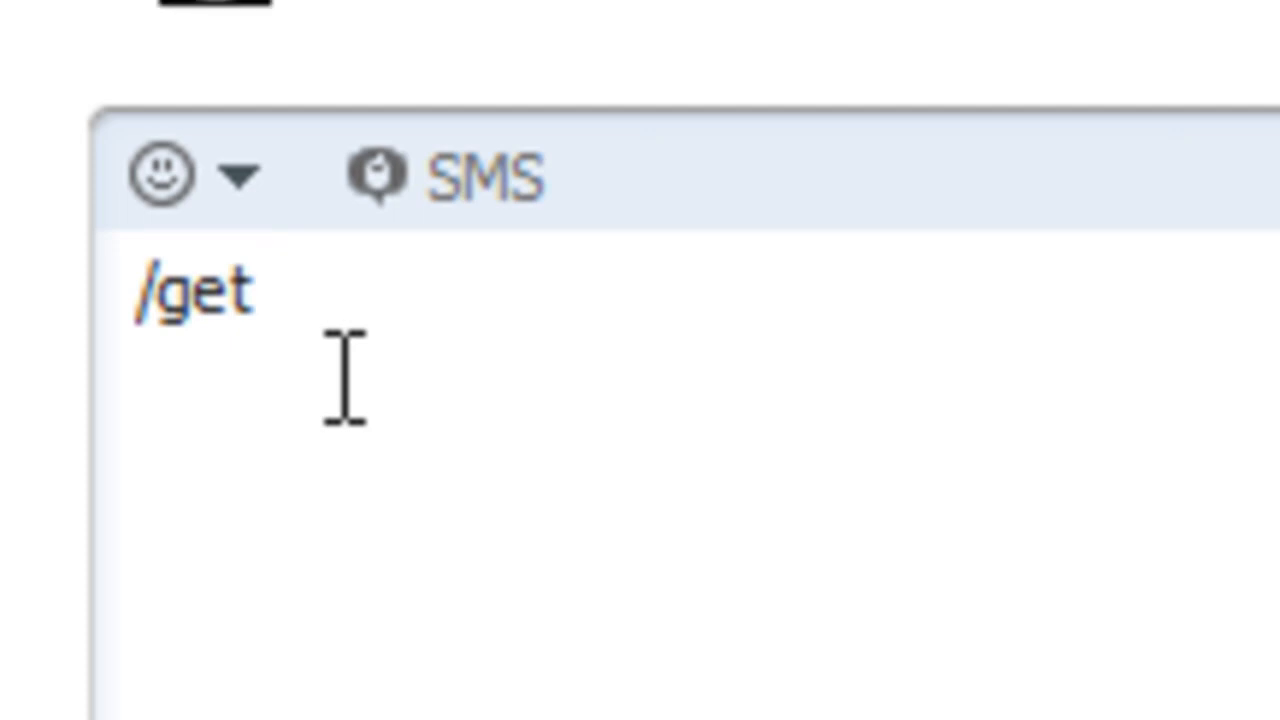
{"action": "type", "text": "guidelines"}
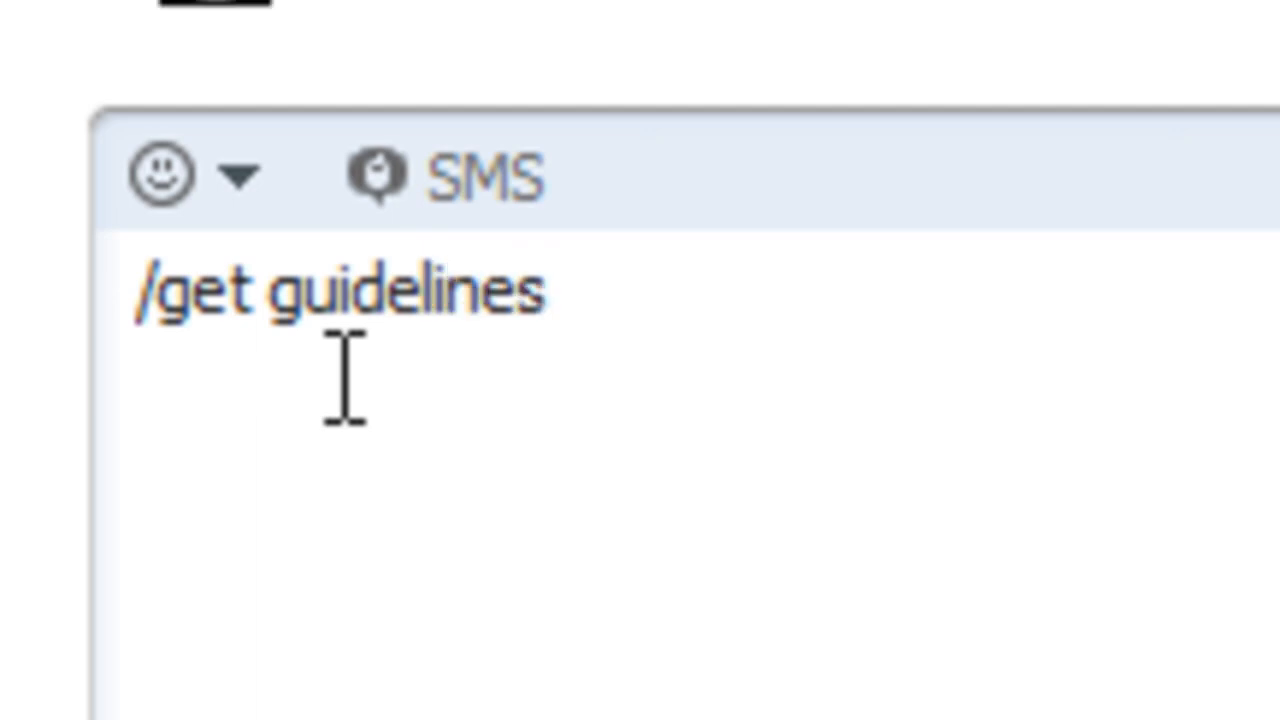
{"action": "mouse_move", "coordinate": [657, 520]}
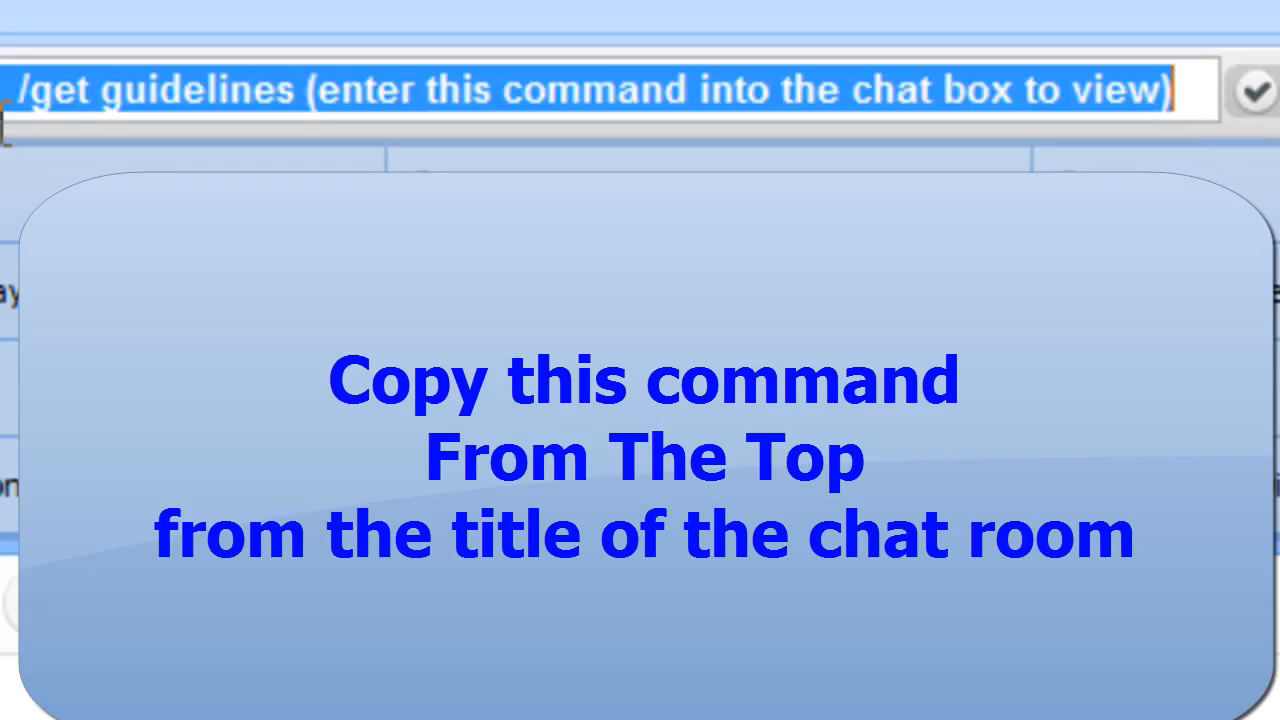
{"action": "left_click", "coordinate": [30, 90]}
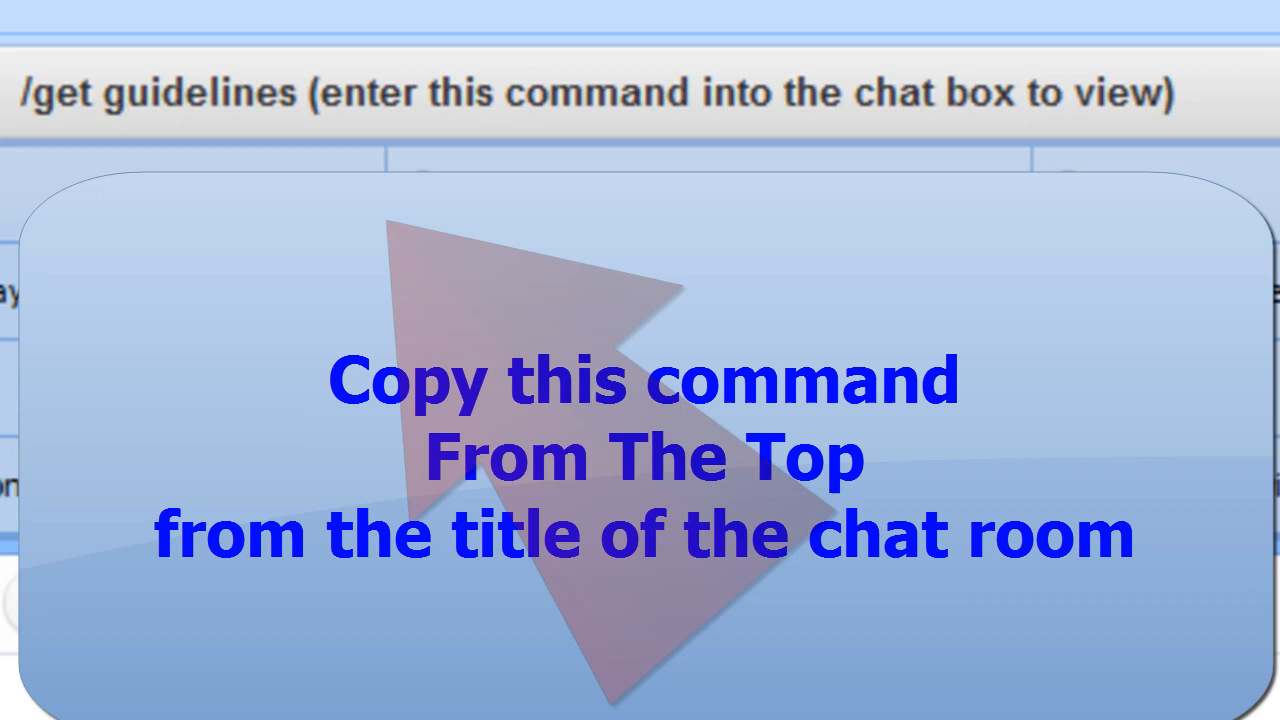
{"action": "type", "text": "/get guidelines"}
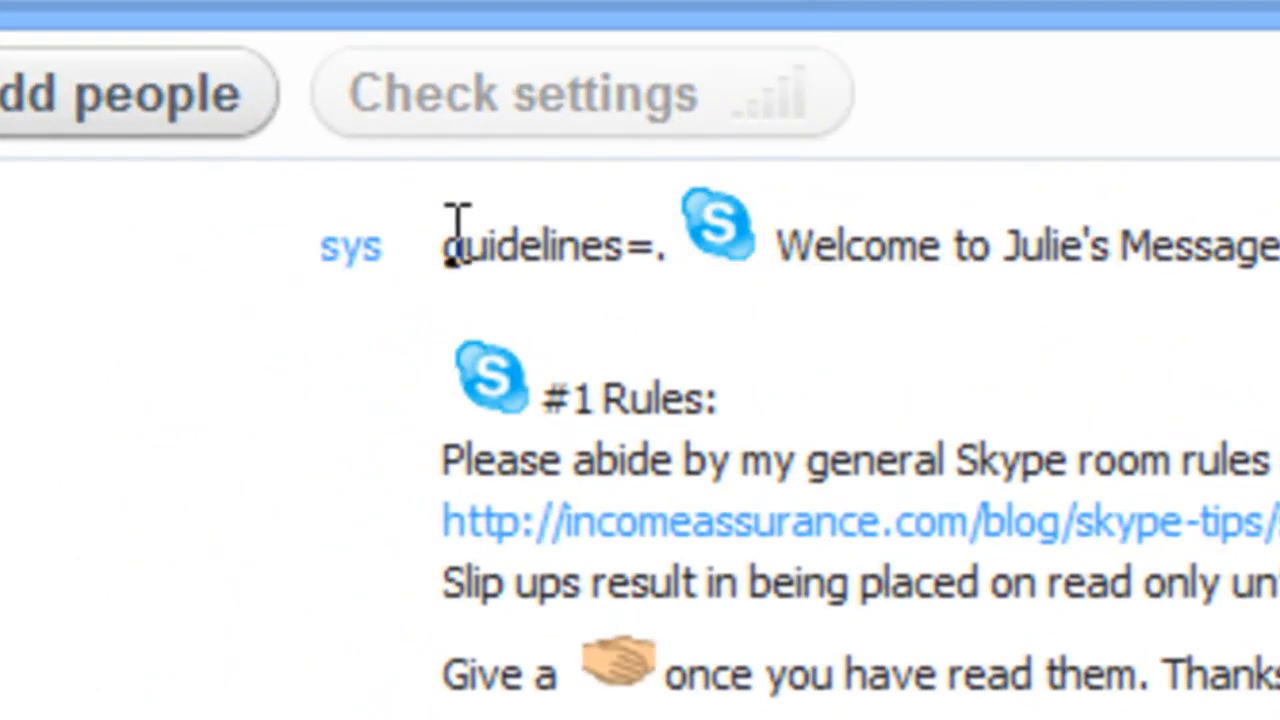
Step: Mark the start of the system guidelines reply showing the room welcome and #1 Rules
{"action": "double_click", "coordinate": [350, 245]}
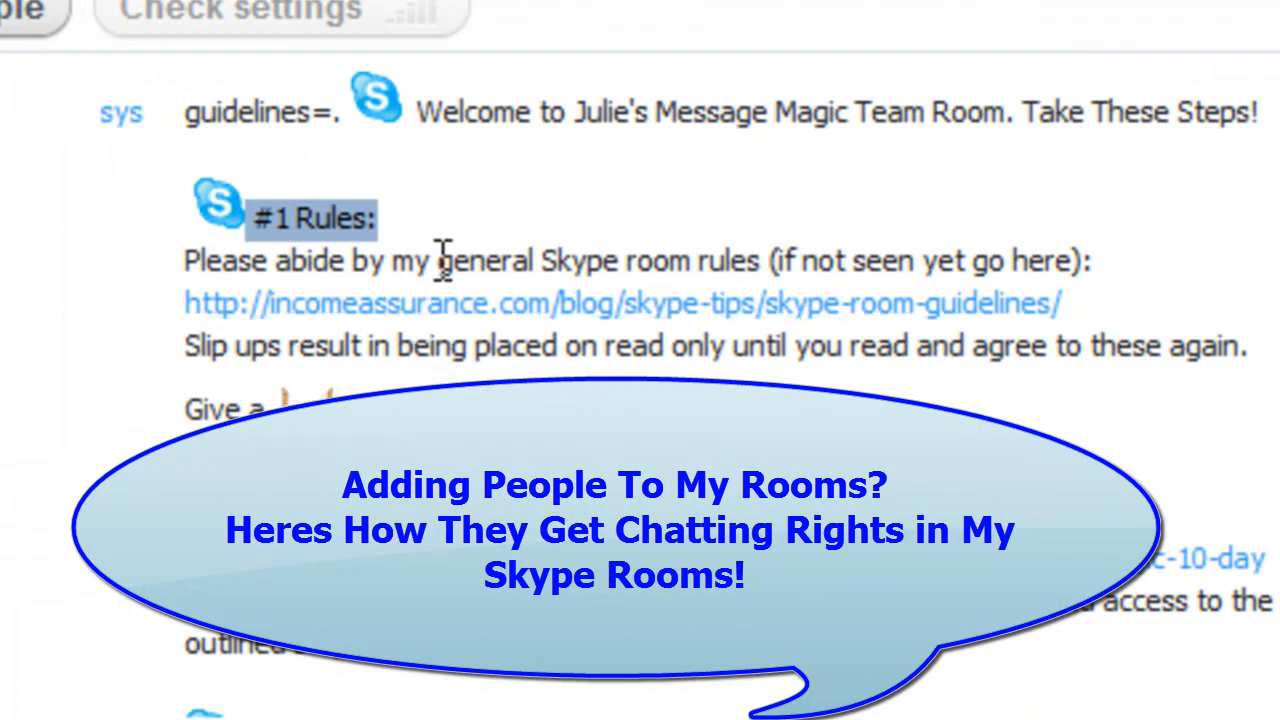
{"action": "left_click_drag", "start_coordinate": [438, 261], "coordinate": [695, 261]}
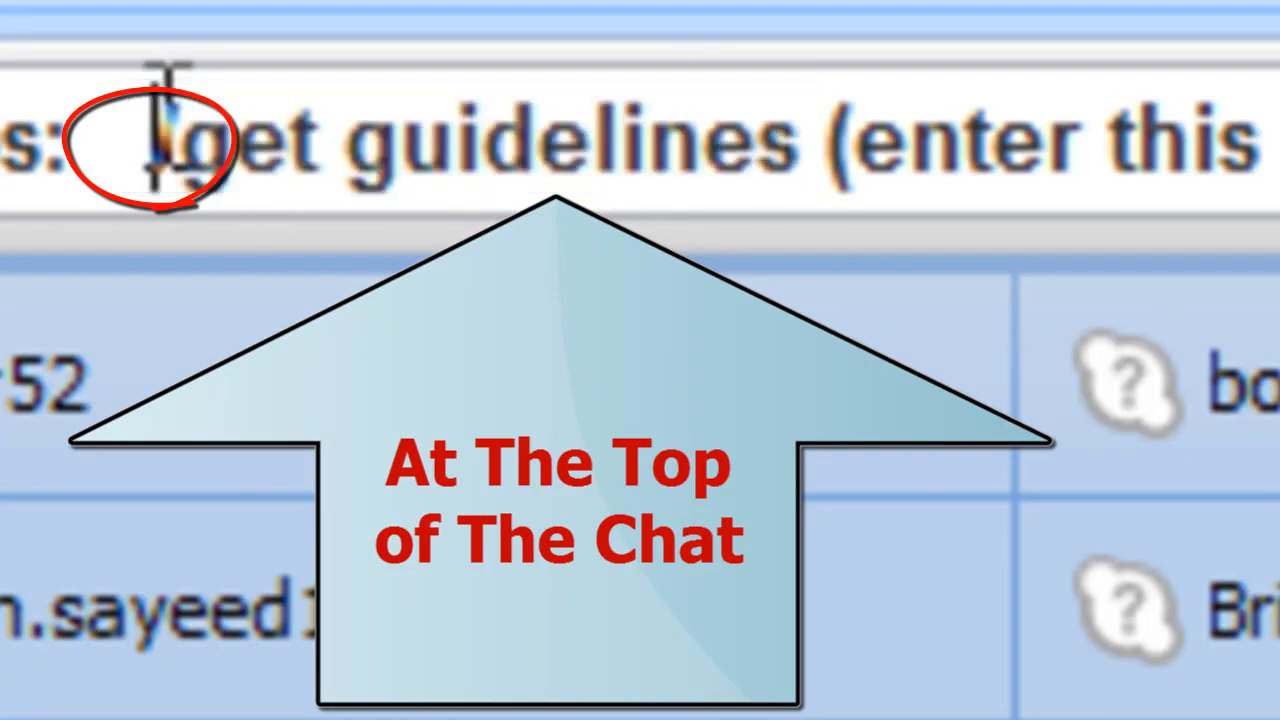
{"action": "left_click_drag", "start_coordinate": [150, 140], "coordinate": [560, 140]}
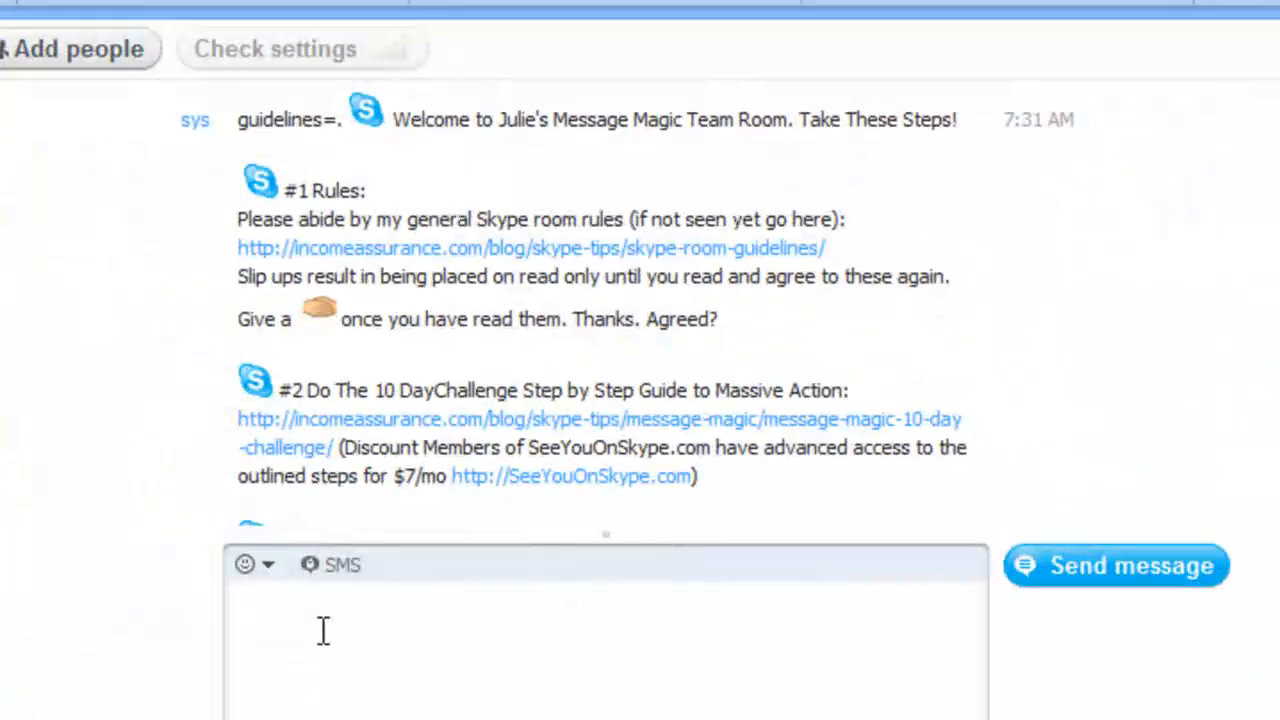
Step: Enter "/get guidelines" again into the message box below the previous reply
{"action": "type", "text": "/get"}
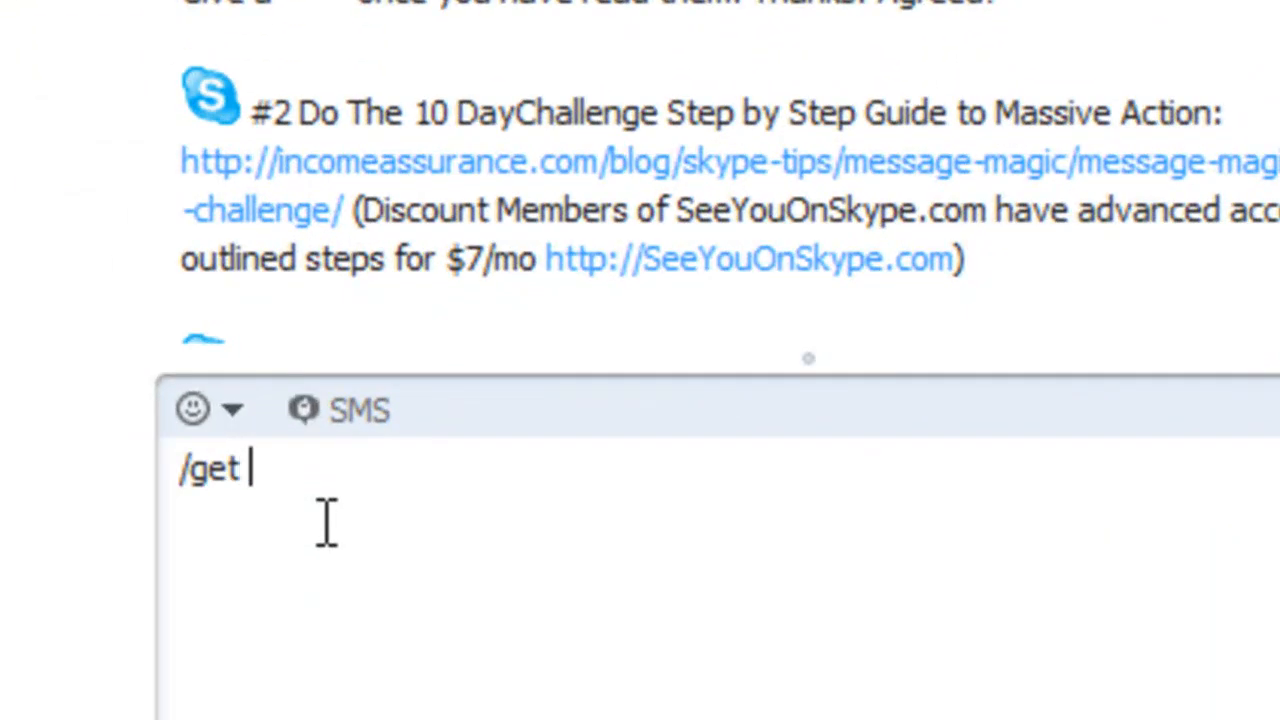
{"action": "type", "text": "guidelines"}
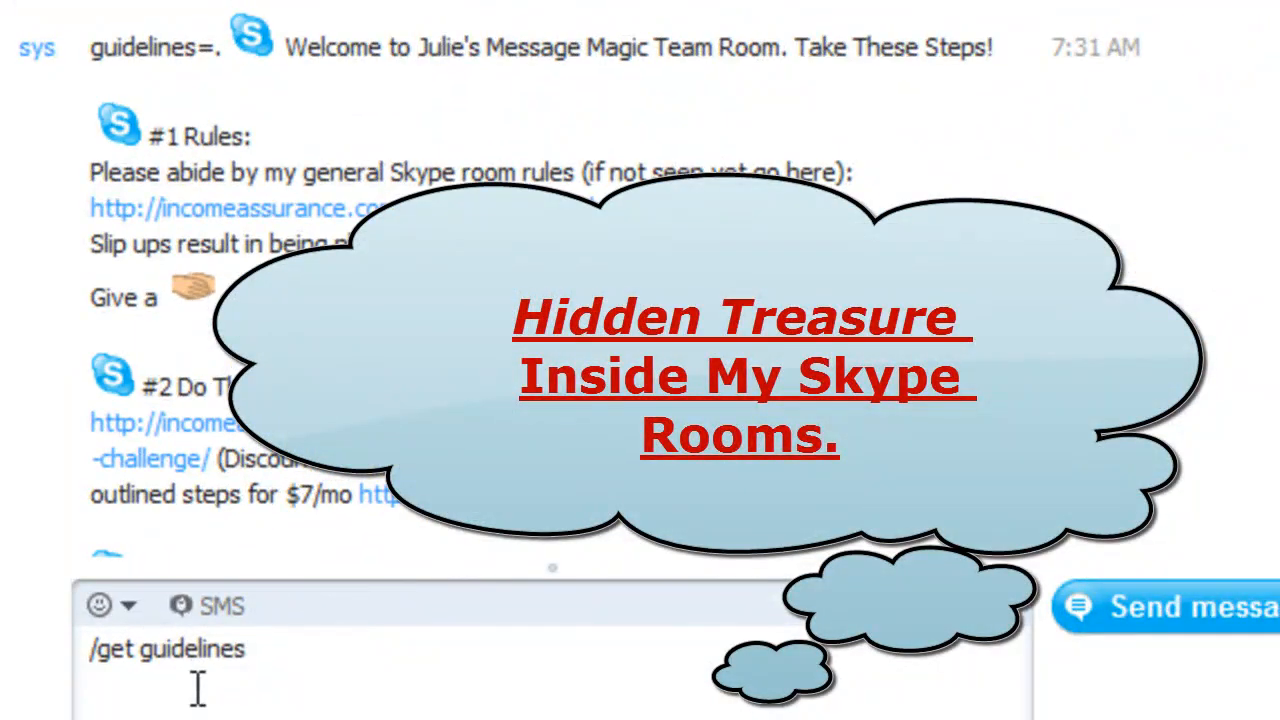
{"action": "scroll", "scroll_direction": "down", "scroll_amount": 3}
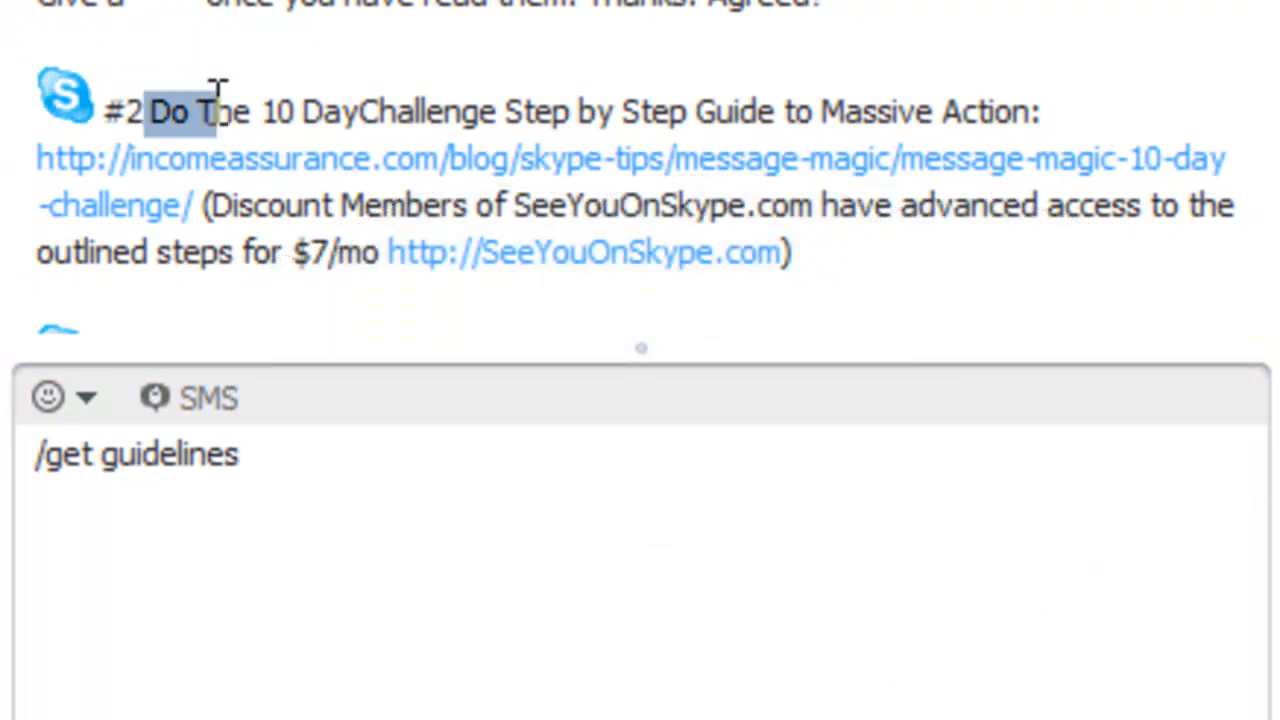
{"action": "left_click_drag", "start_coordinate": [180, 111], "coordinate": [770, 111]}
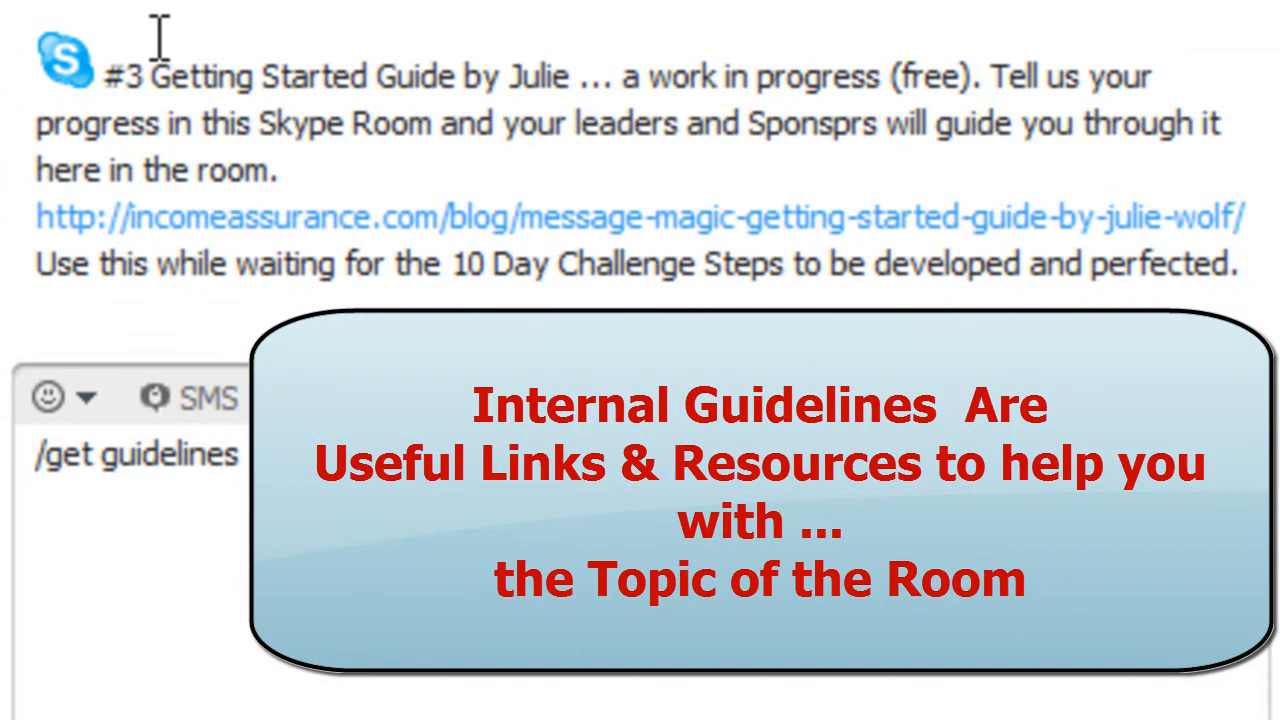
{"action": "left_click_drag", "start_coordinate": [157, 76], "coordinate": [575, 76]}
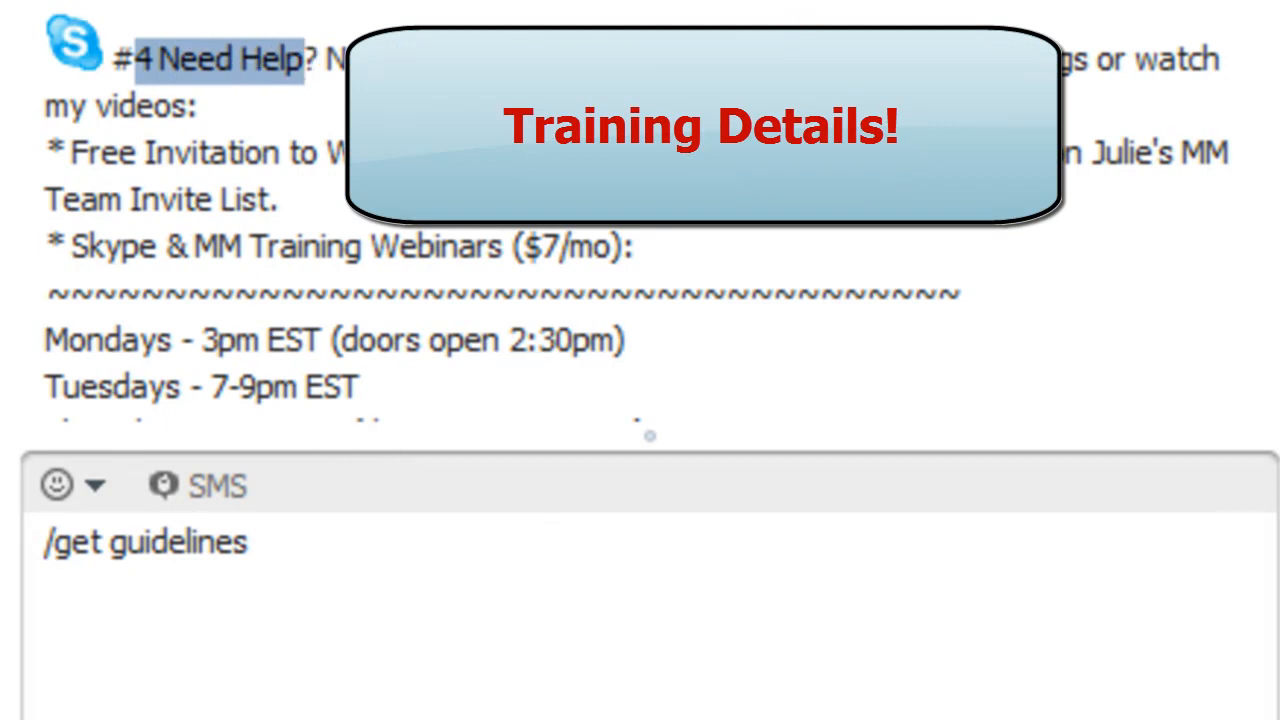
{"action": "scroll", "scroll_direction": "down", "scroll_amount": 3}
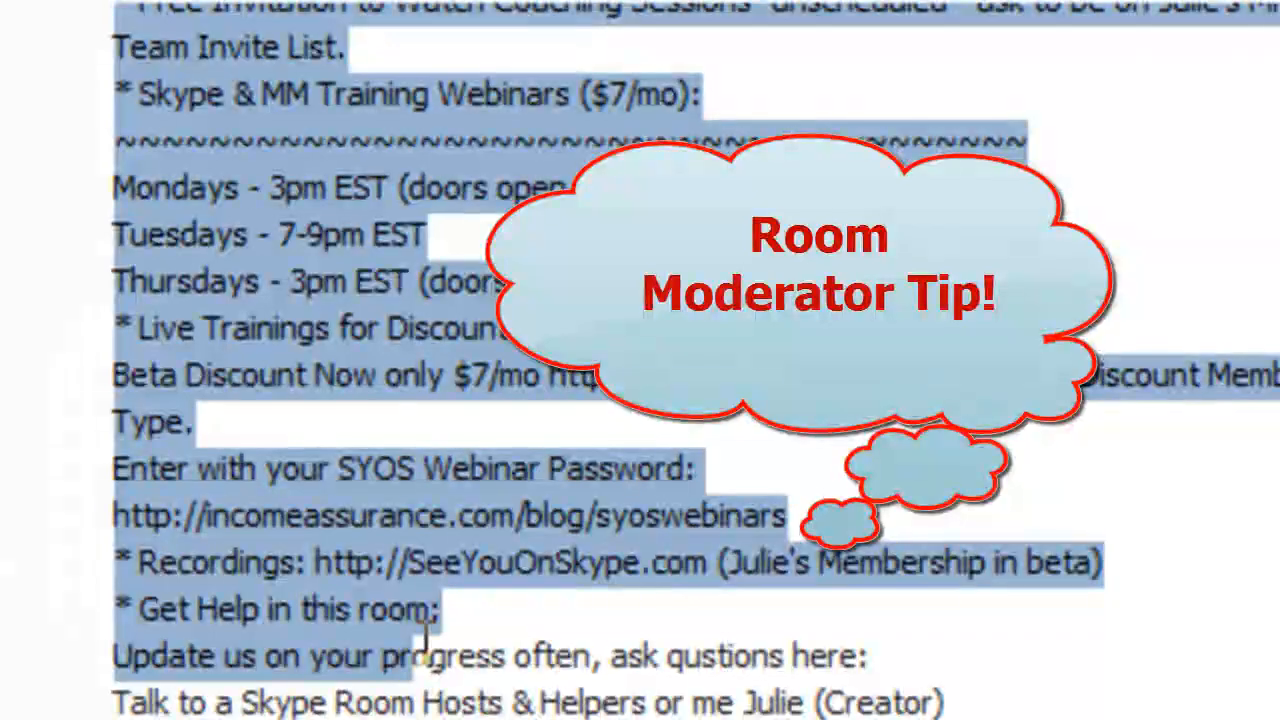
Step: Review the guidelines message, then enter "/get guidelines" for a fresh 7:35 AM reply
{"action": "scroll", "scroll_direction": "down", "scroll_amount": 3}
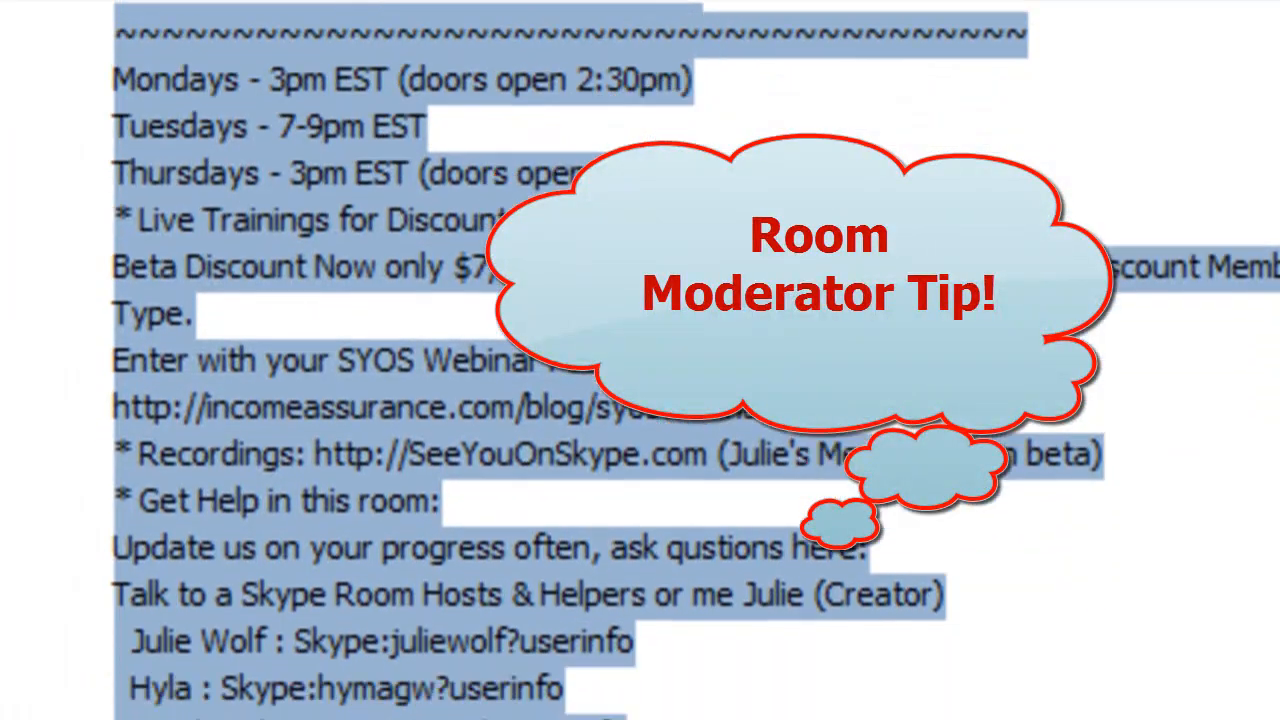
{"action": "scroll", "scroll_direction": "down", "scroll_amount": 3}
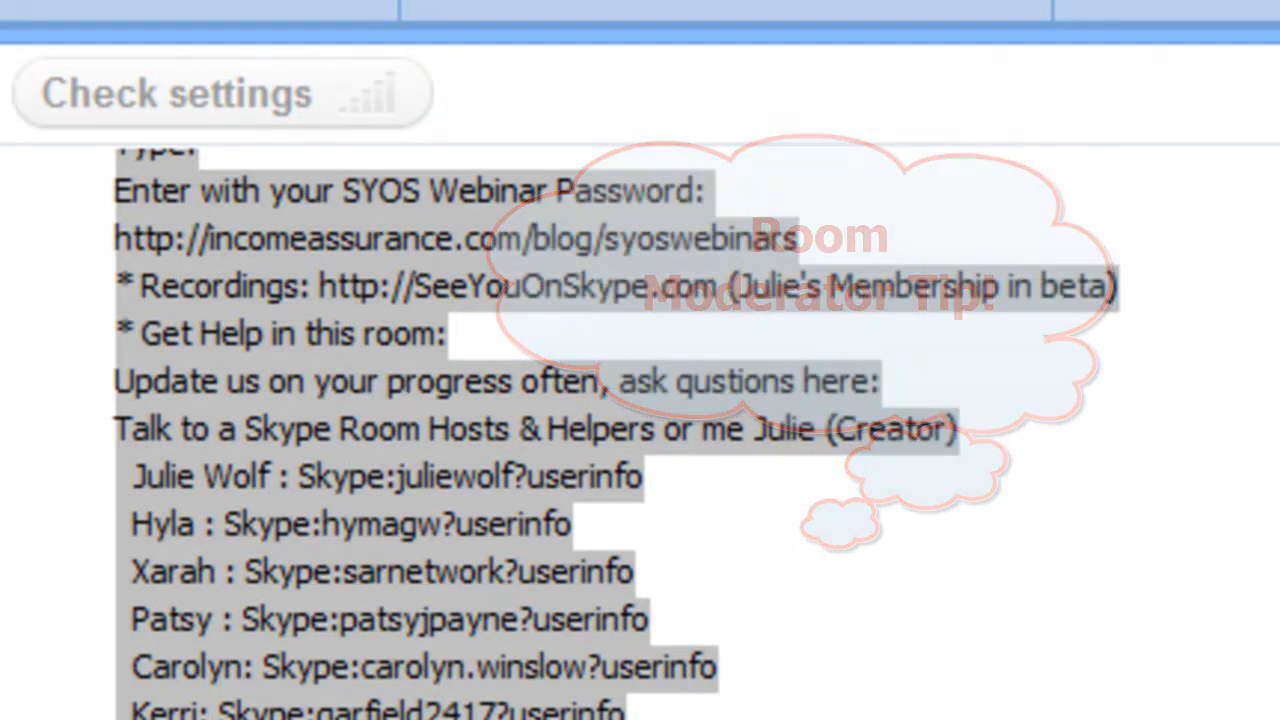
{"action": "type", "text": "/get guidelines"}
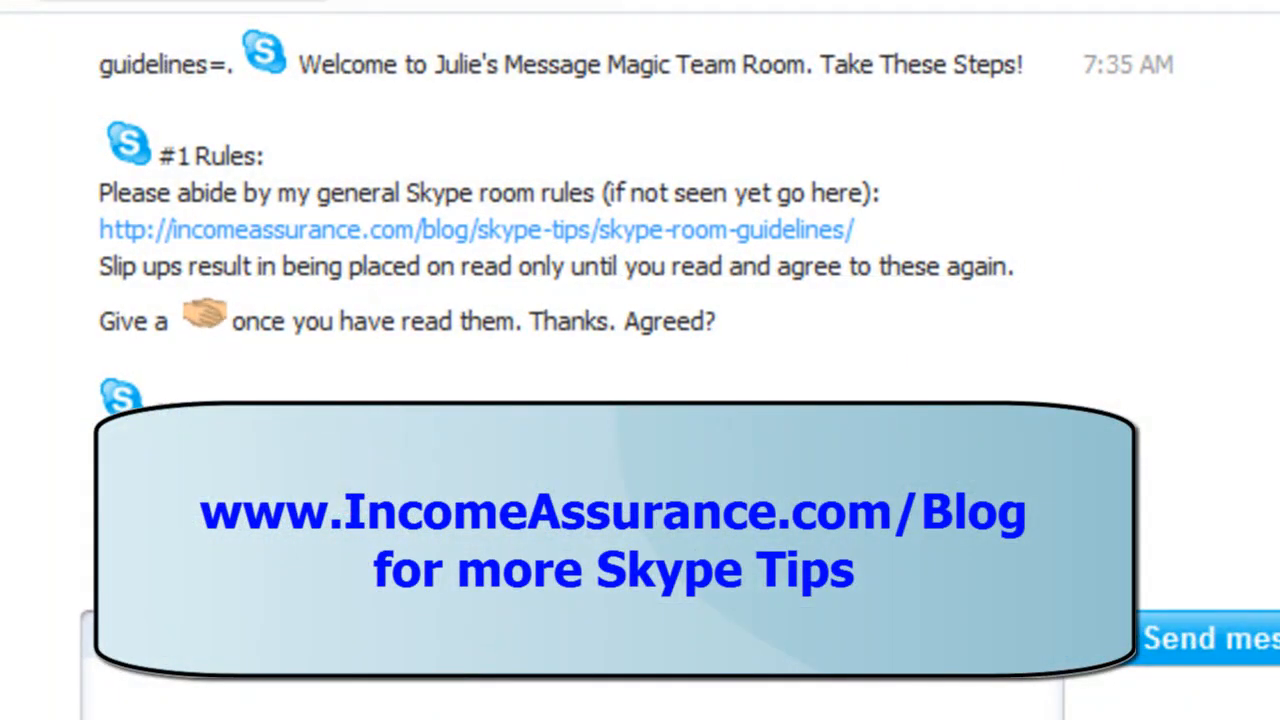
{"action": "scroll", "scroll_direction": "down", "scroll_amount": 3}
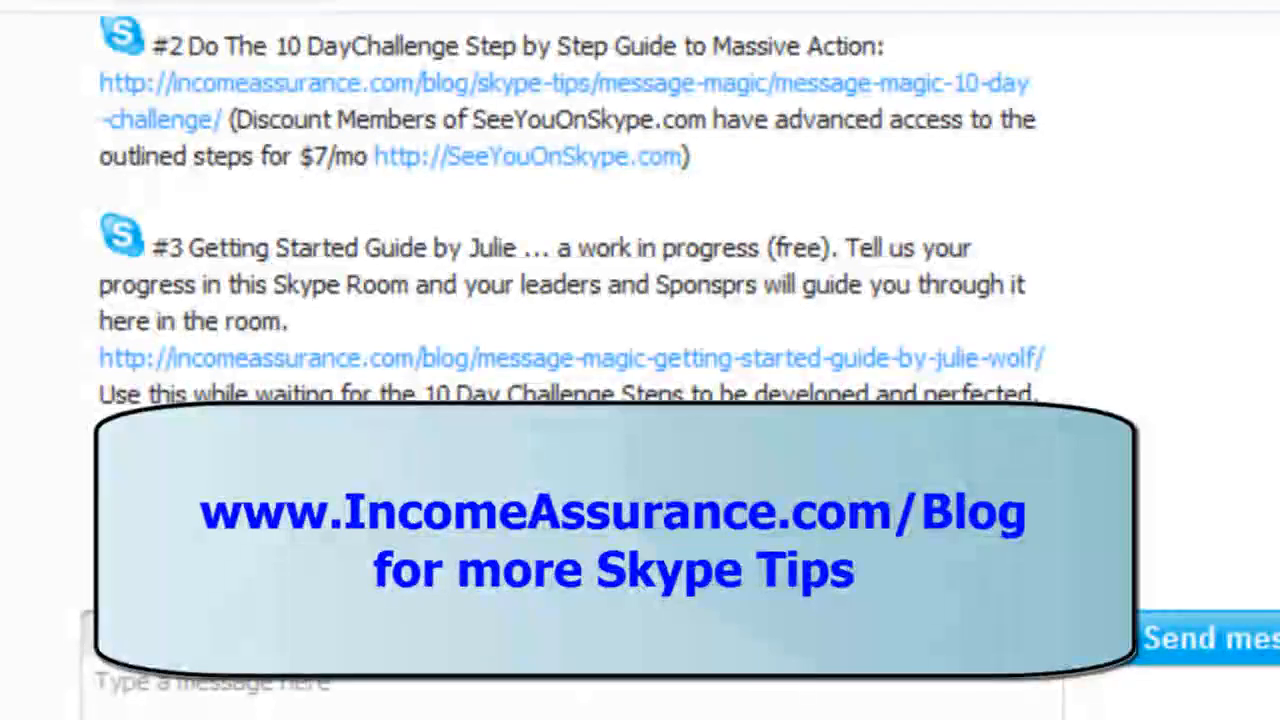
{"action": "scroll", "scroll_direction": "down", "scroll_amount": 3}
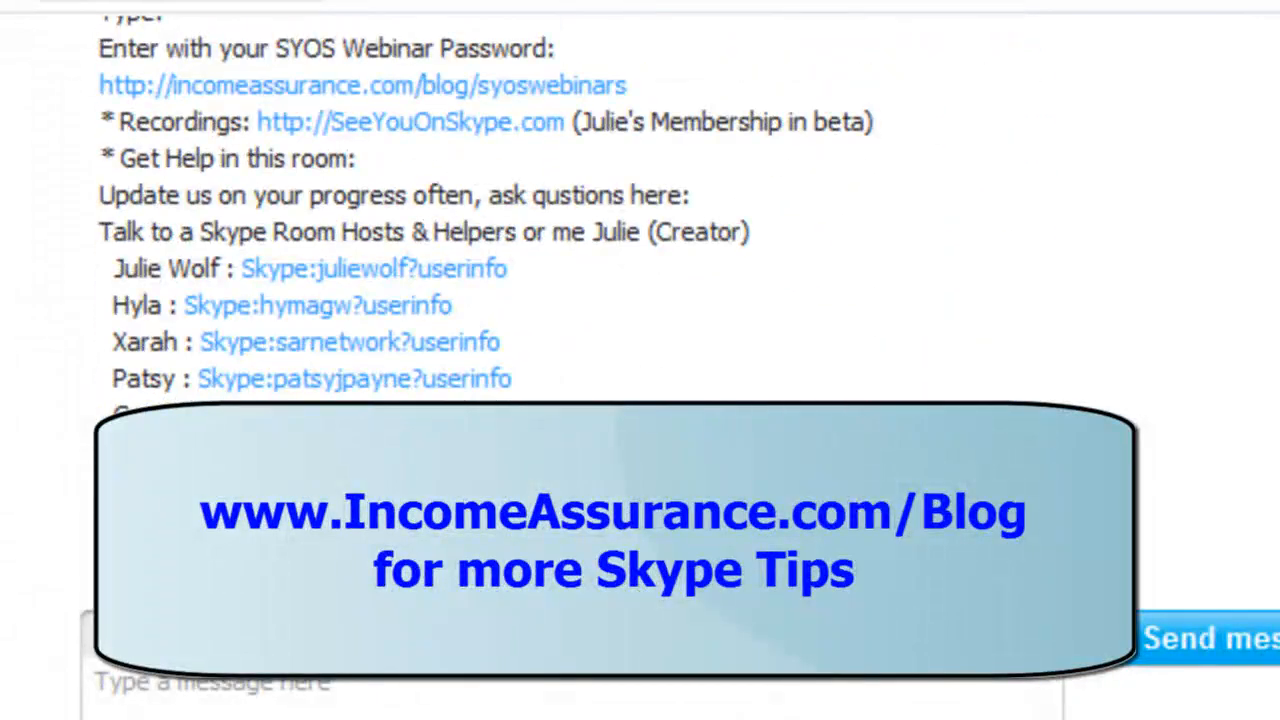